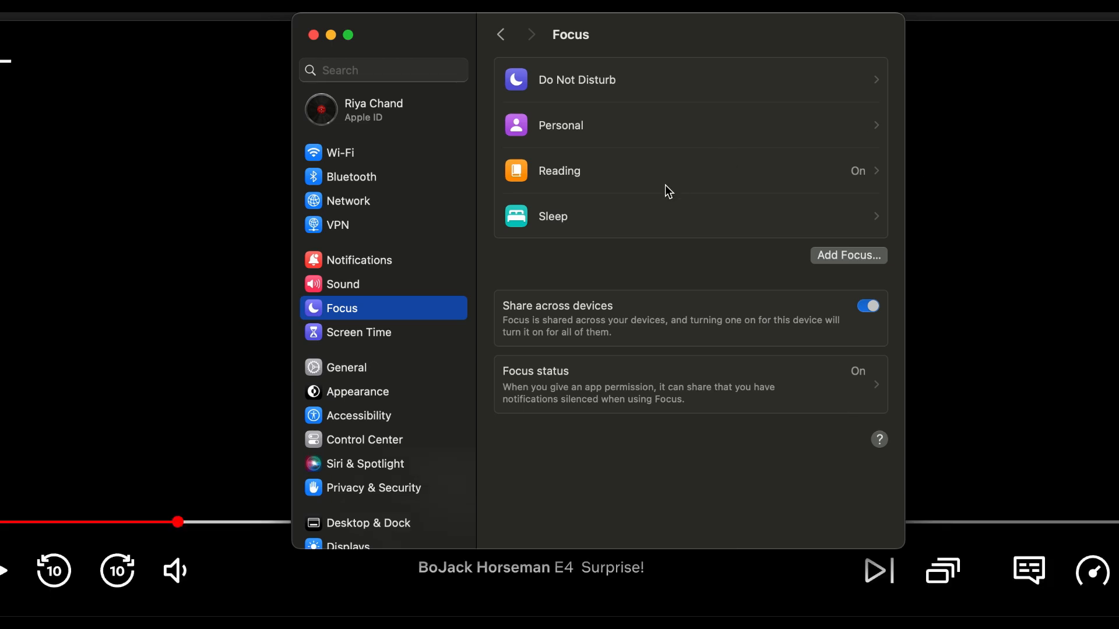
mouse_move(425, 316)
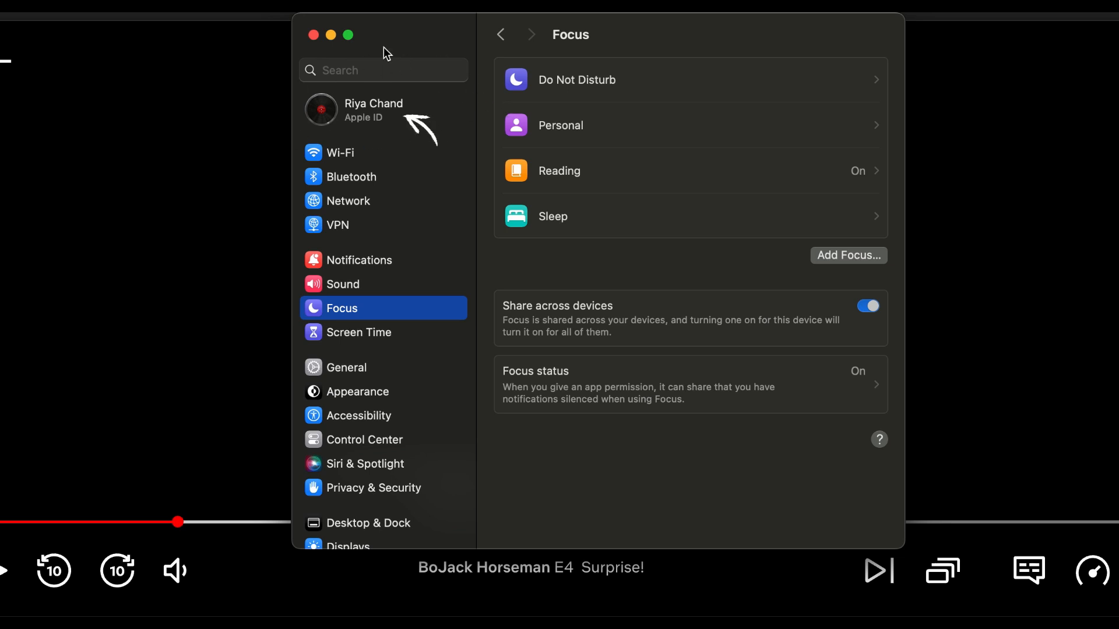
Step: Open the Apple ID pane from the account name atop the System Settings sidebar
left_click(372, 110)
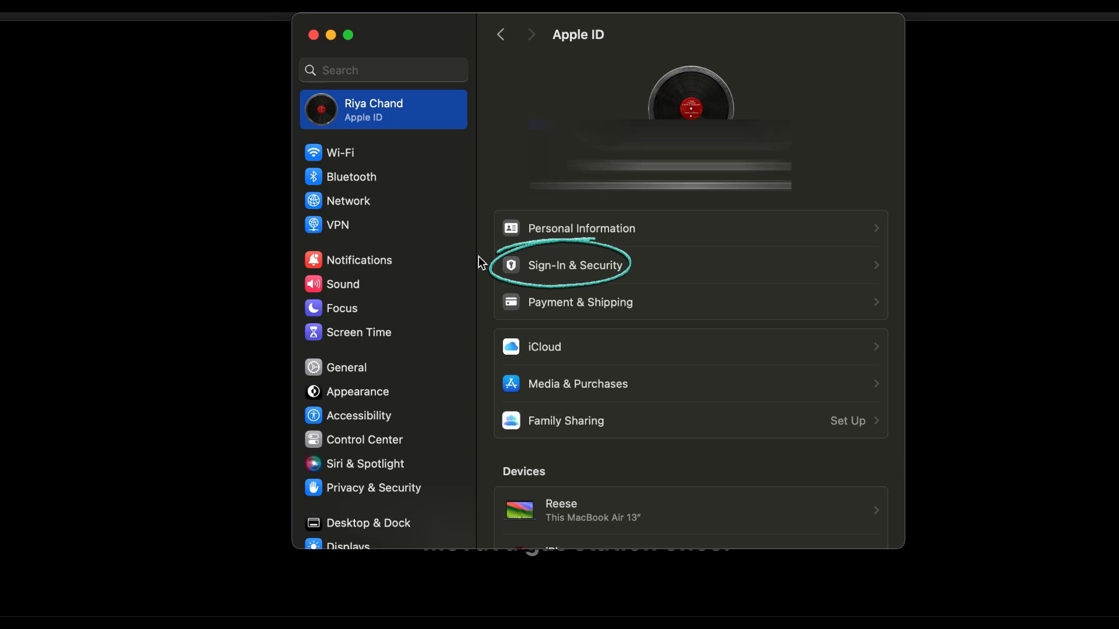
Step: Go to the Sign-In & Security page listing password and two-factor authentication
left_click(561, 265)
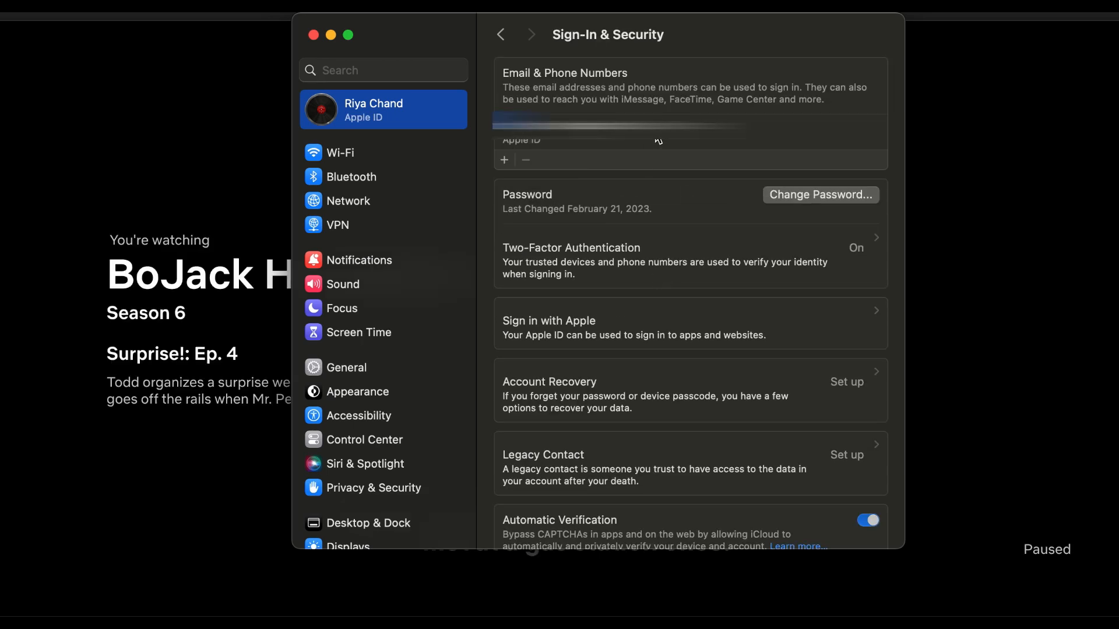
mouse_move(589, 81)
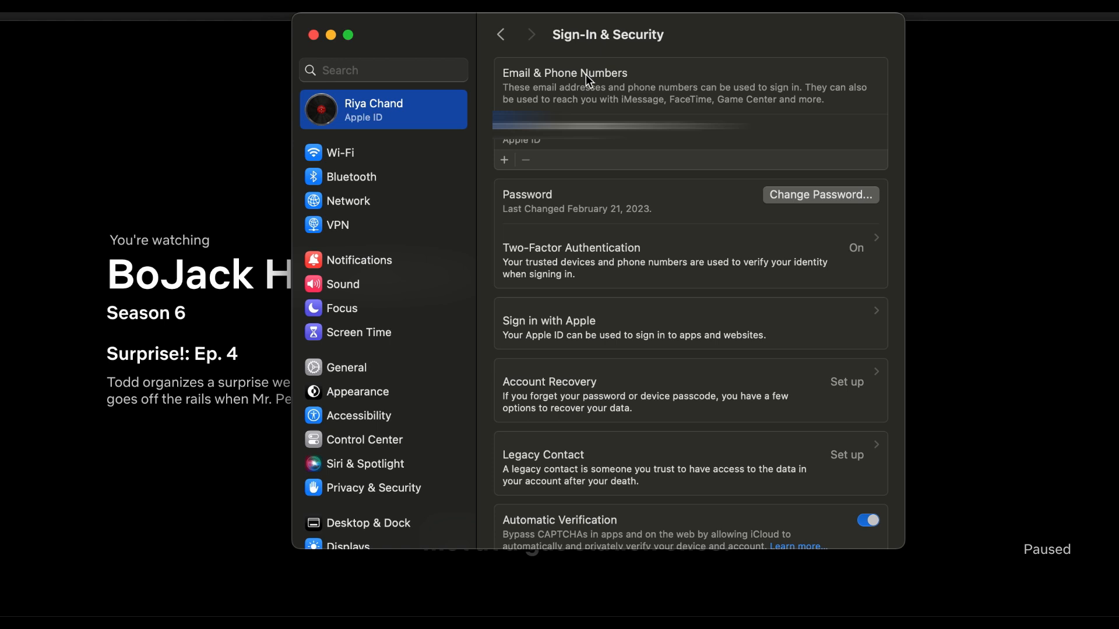
mouse_move(522, 80)
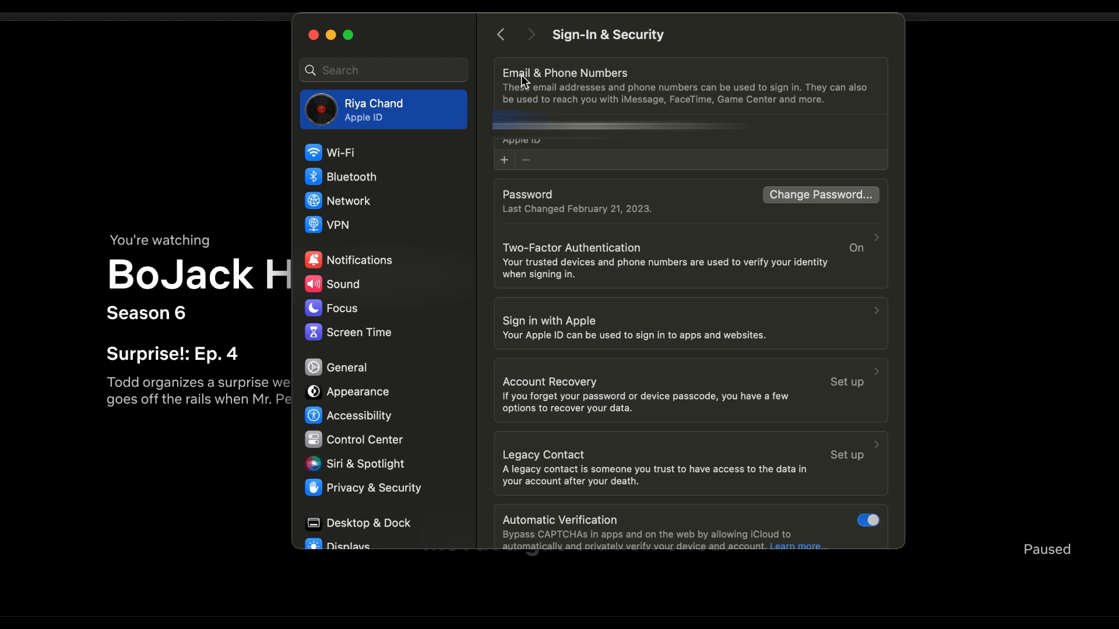
mouse_move(506, 170)
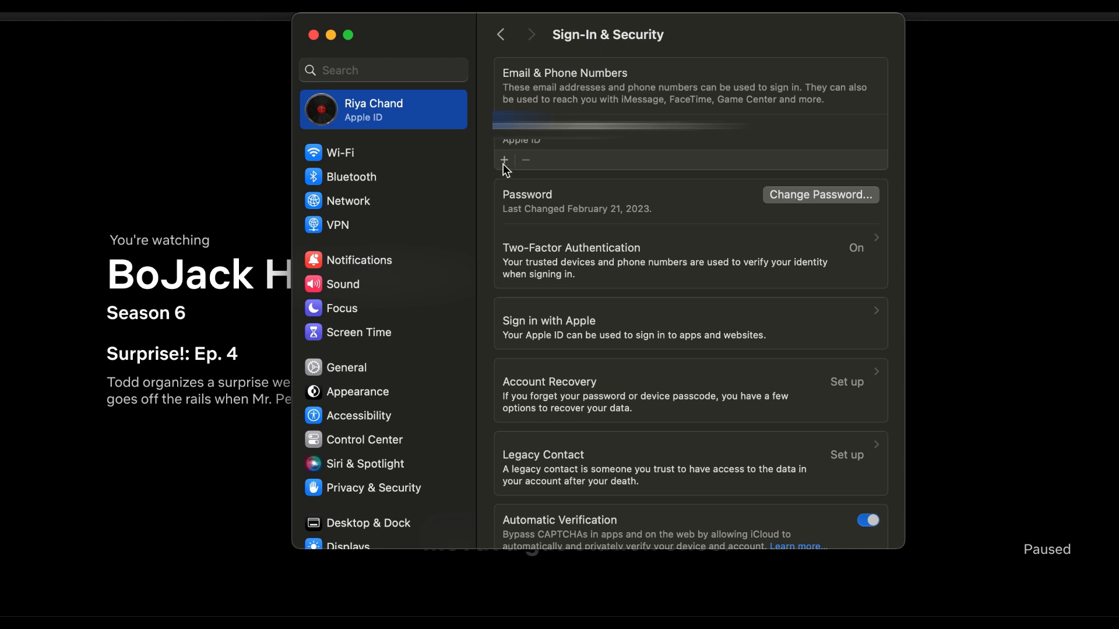
mouse_move(533, 172)
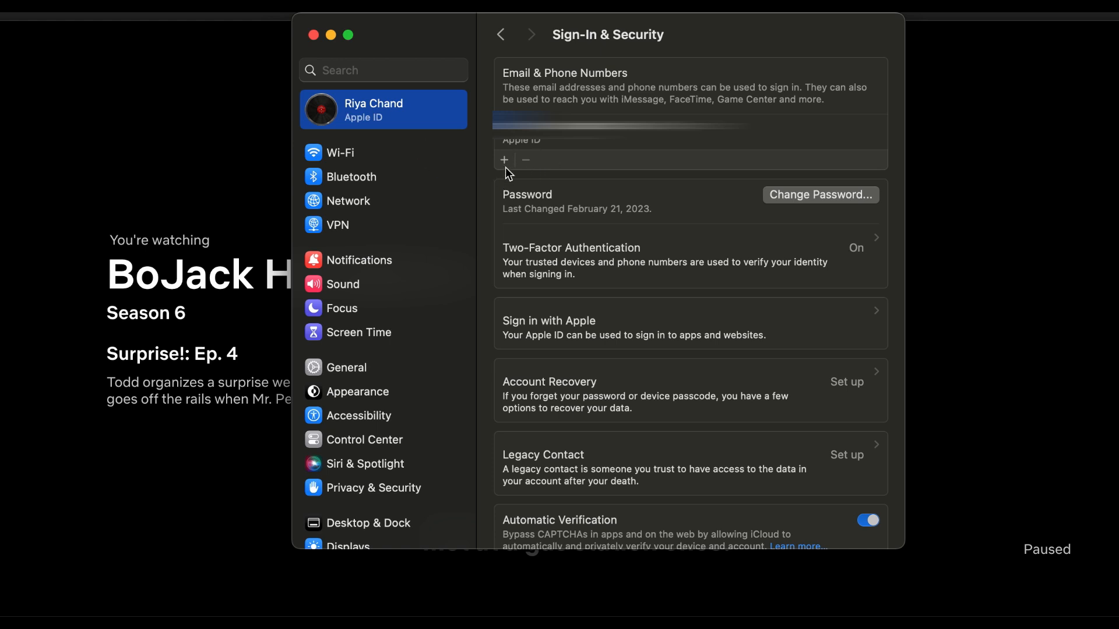
left_click(503, 159)
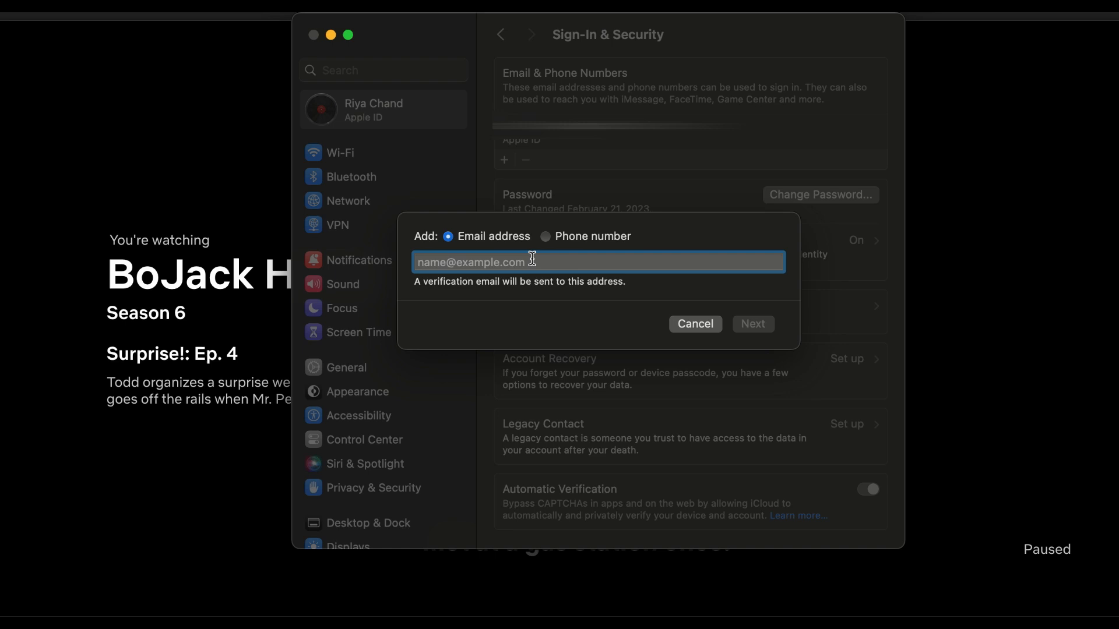
mouse_move(547, 255)
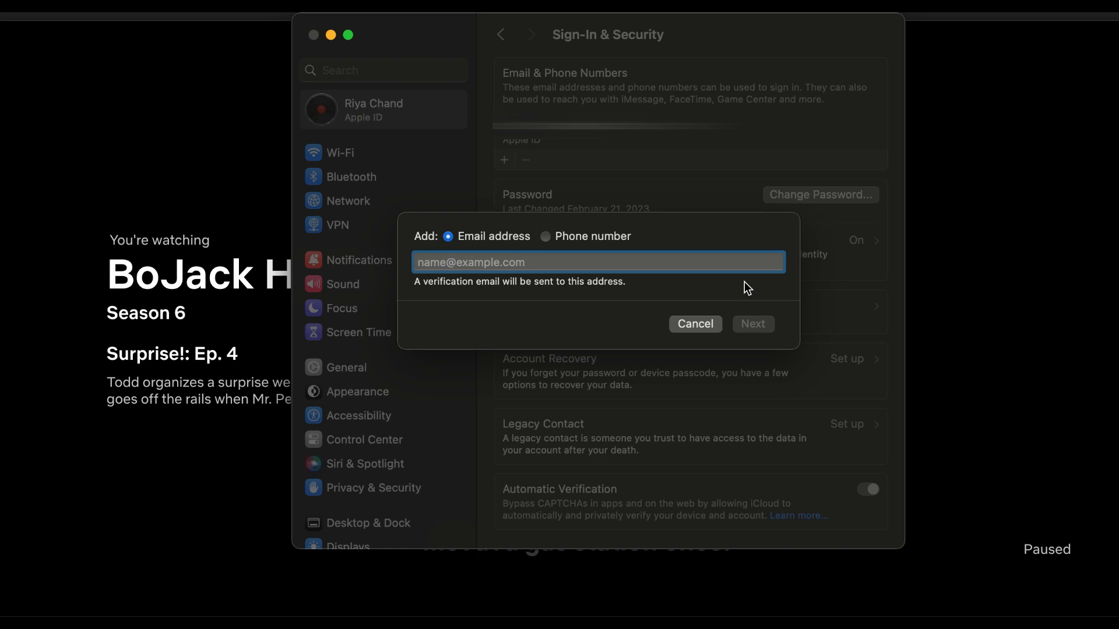
left_click(694, 324)
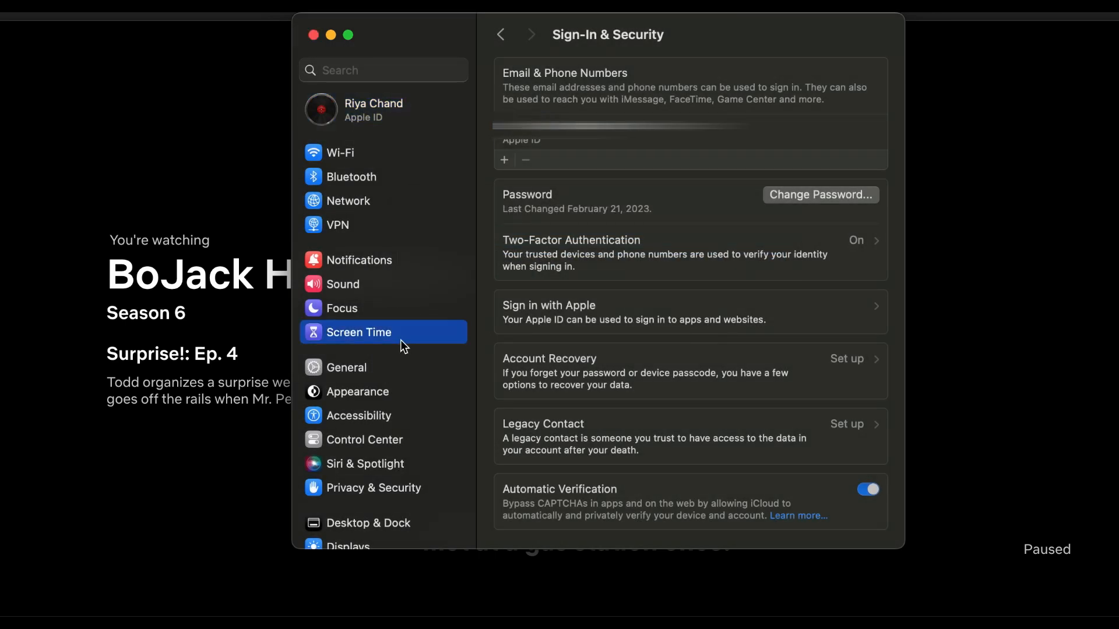